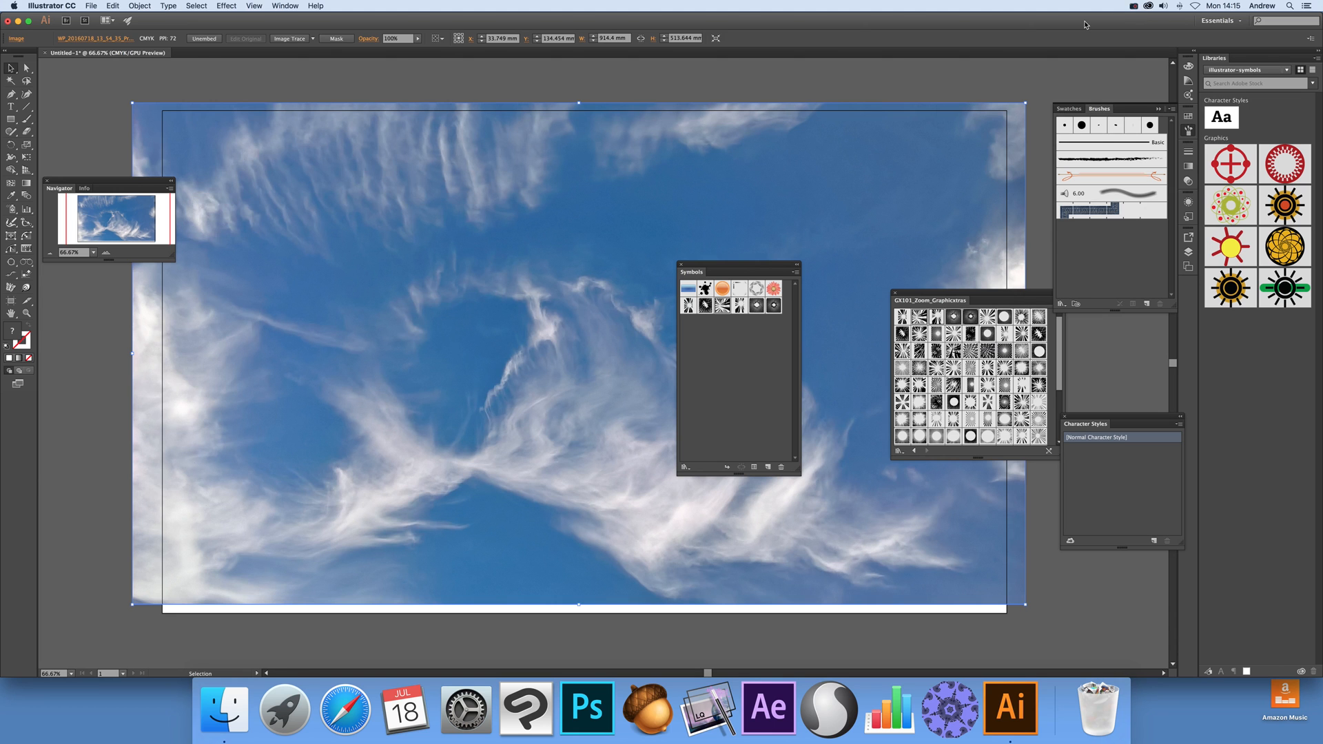
mouse_move(990, 9)
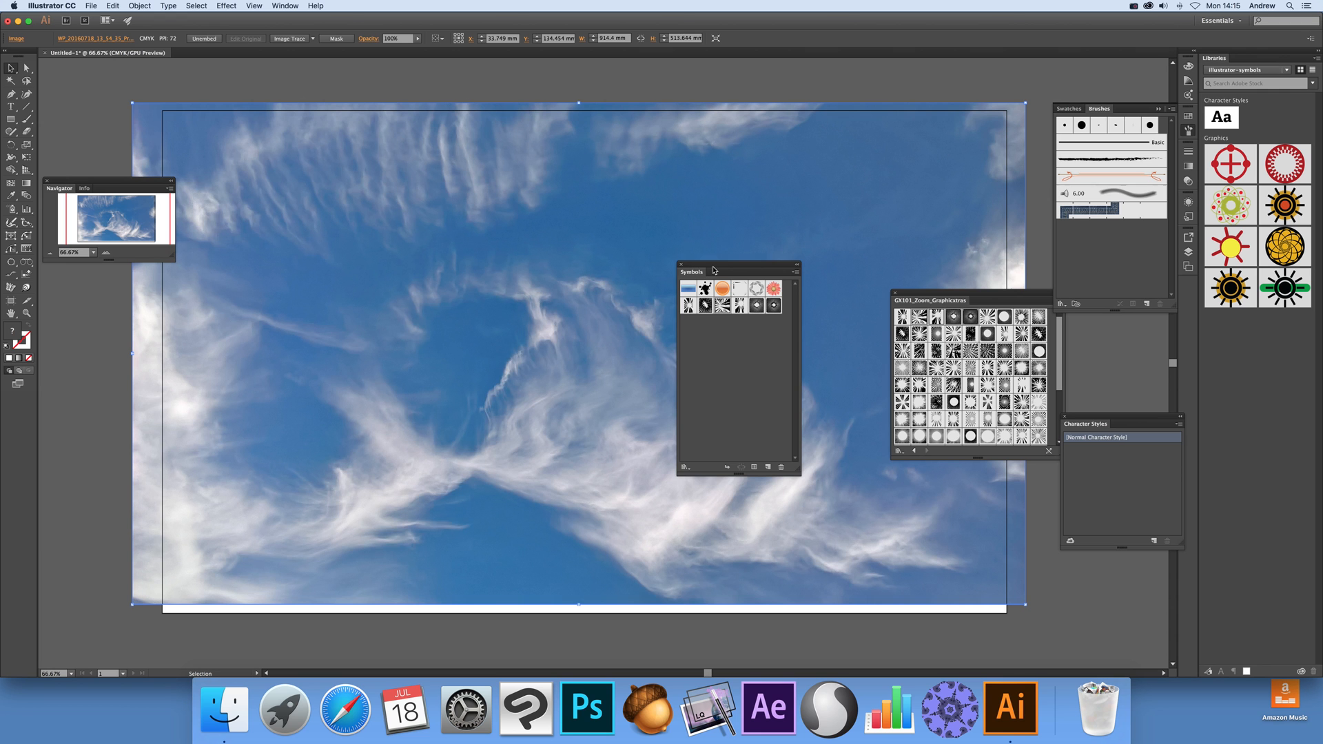
Step: Show the Symbols panel and choose Open Symbol Library > Other Library from its menu
drag(714, 271, 699, 275)
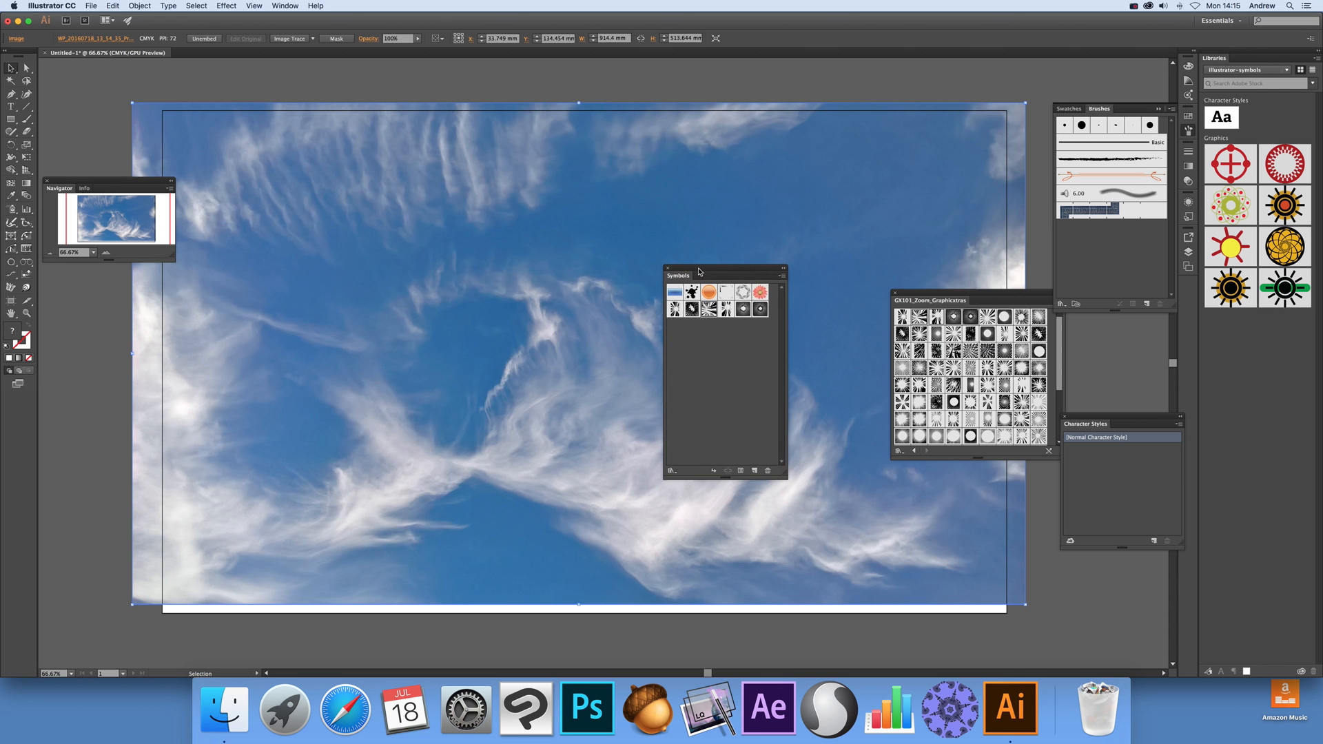
click(285, 6)
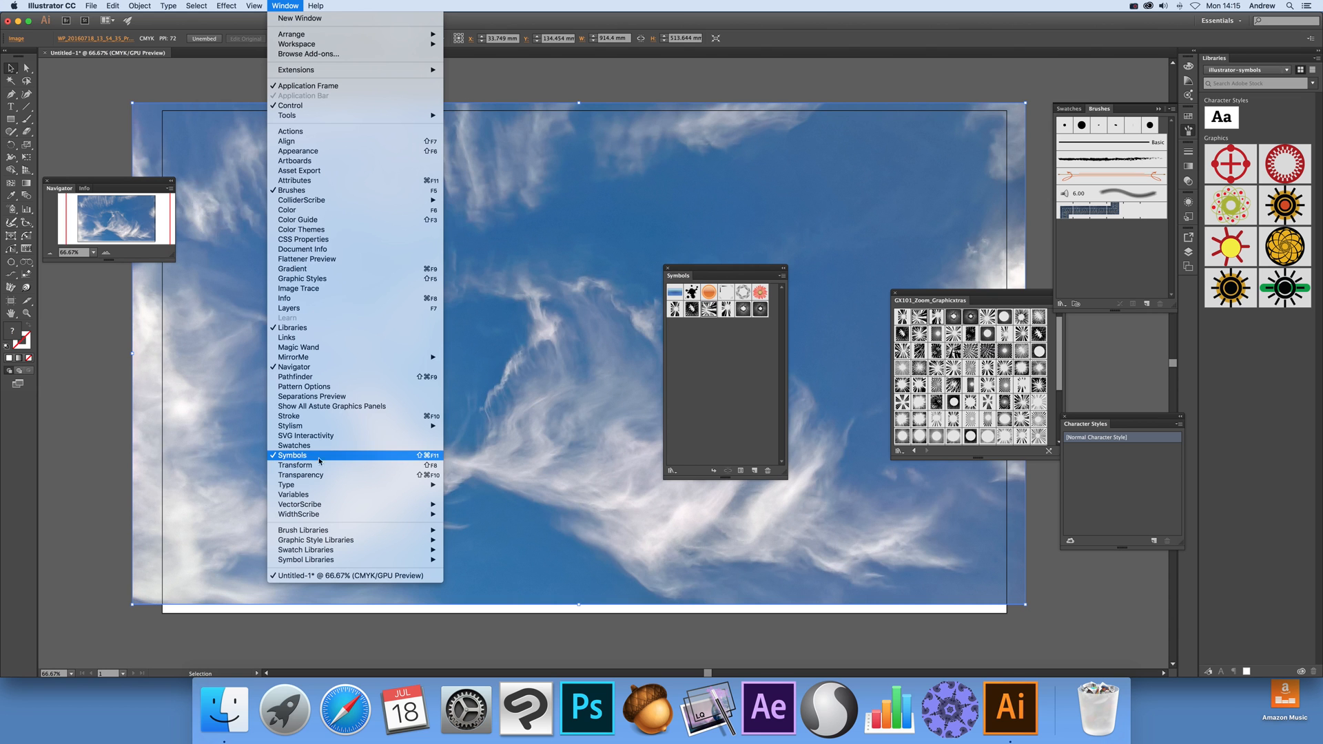
click(293, 455)
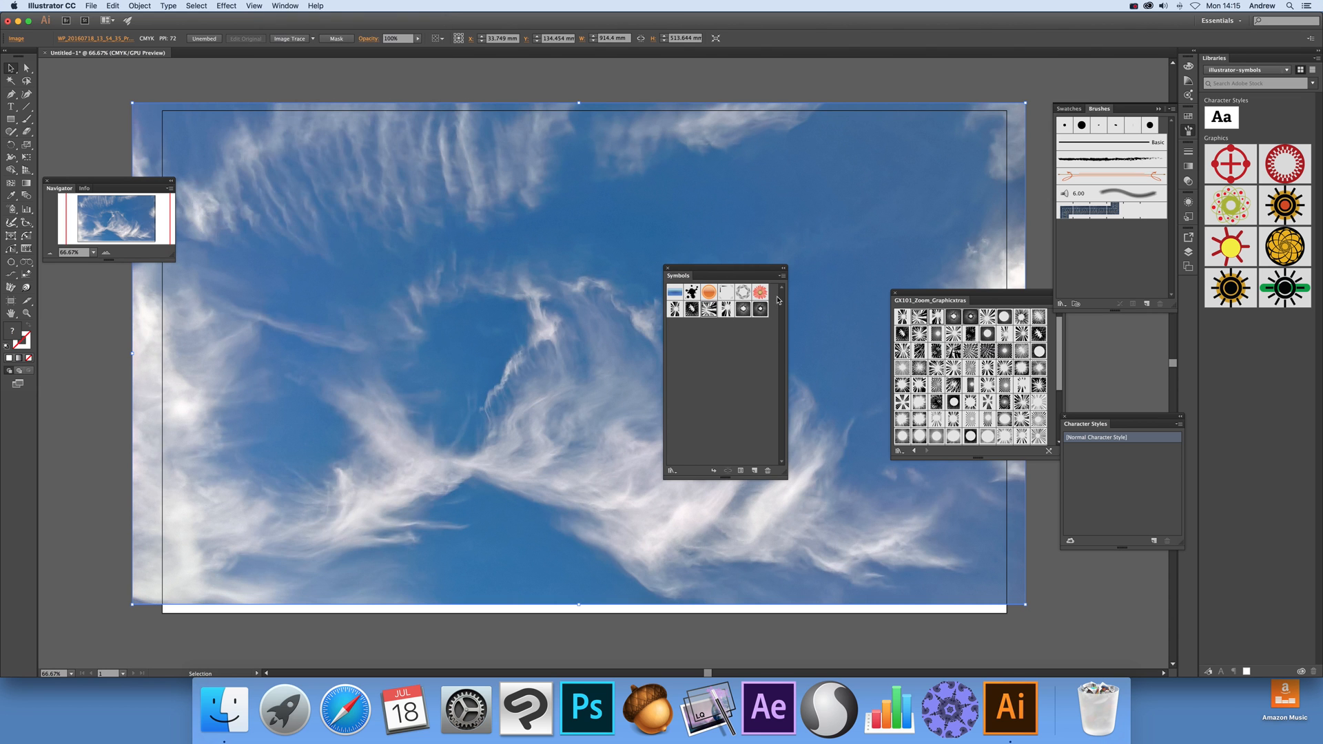
click(779, 275)
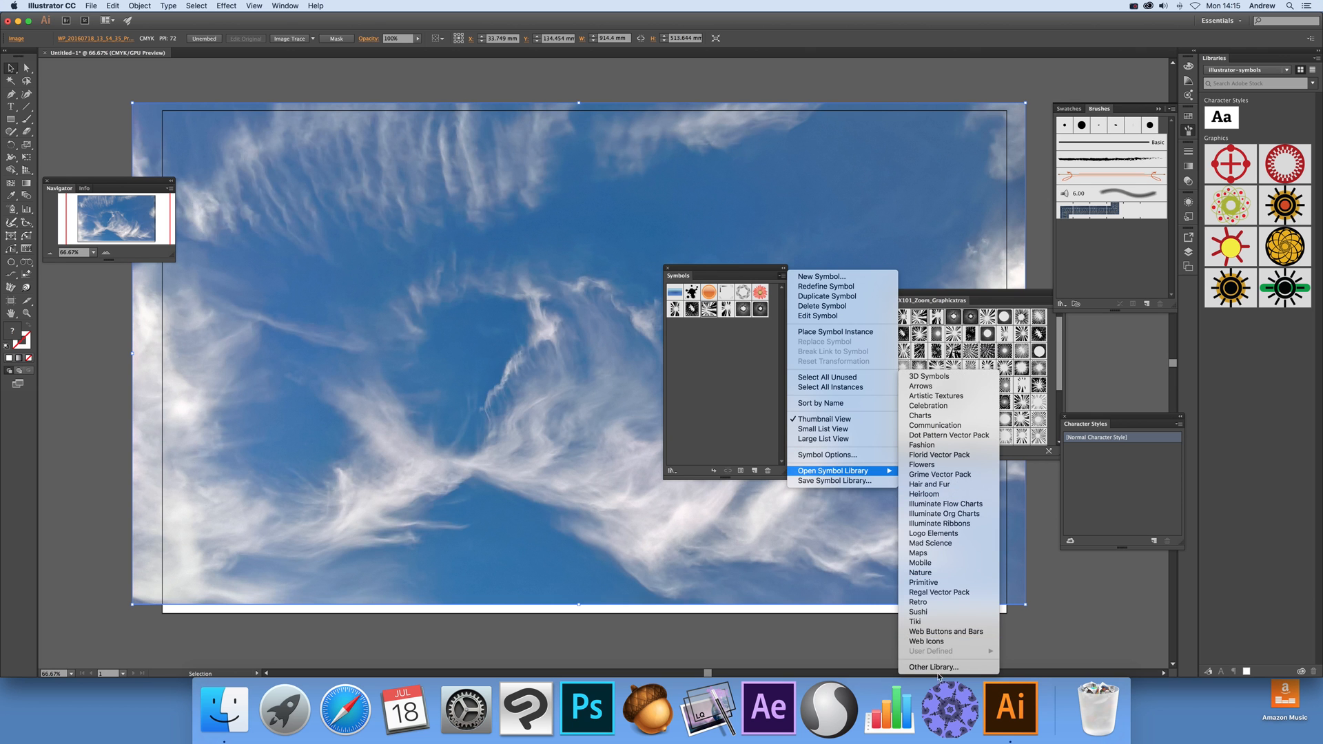
click(932, 666)
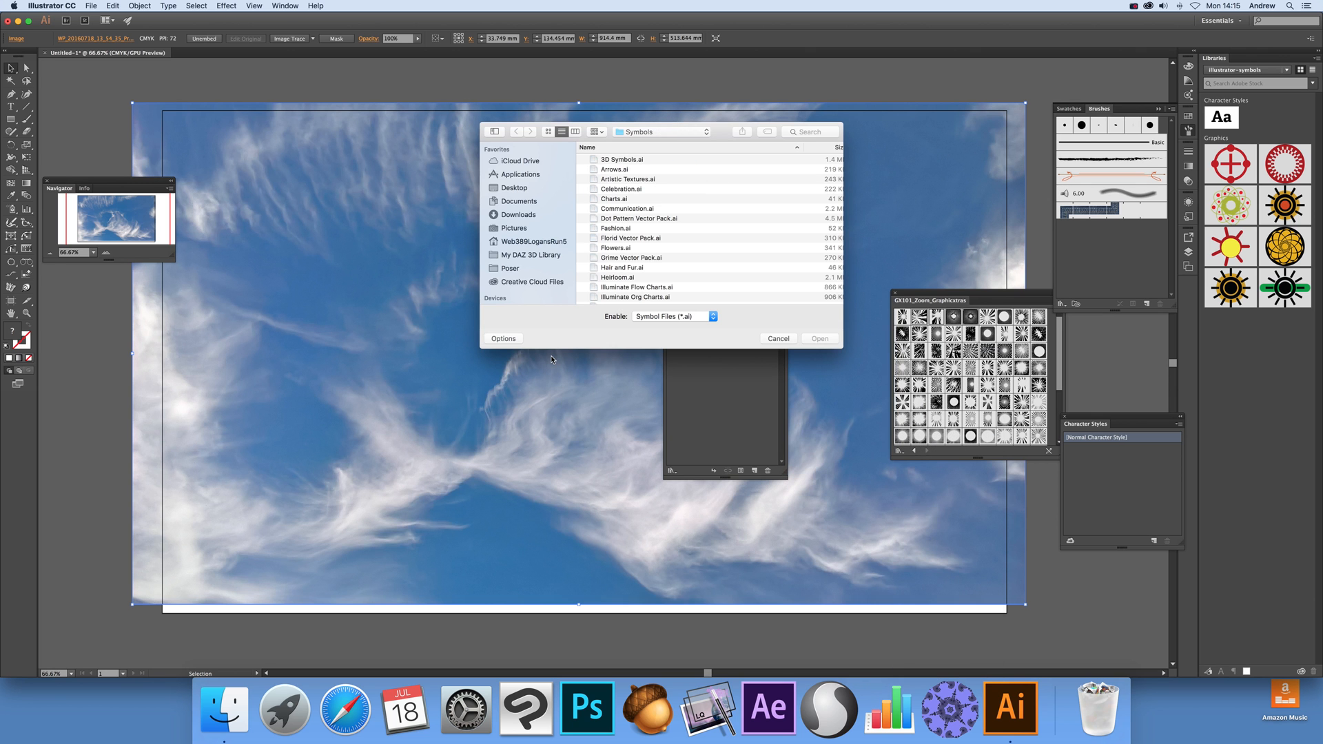
mouse_move(507, 221)
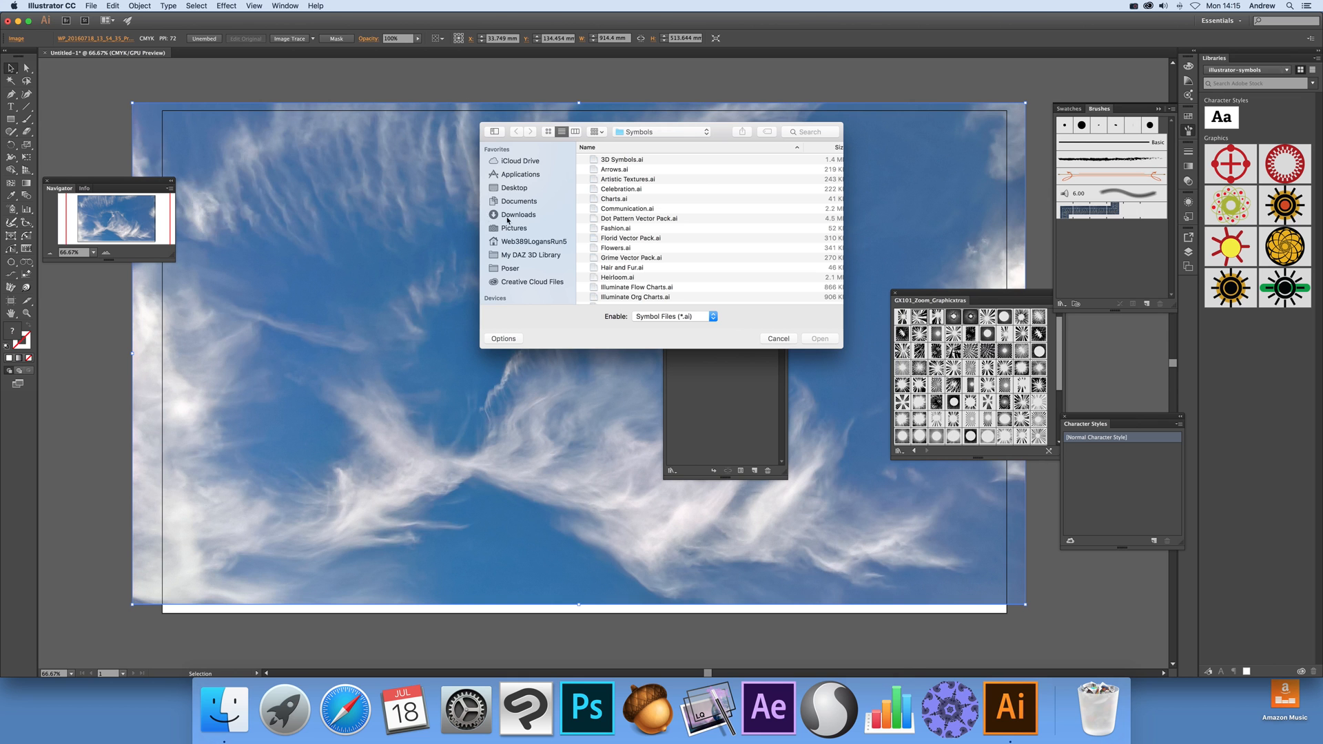
scroll(down, 3)
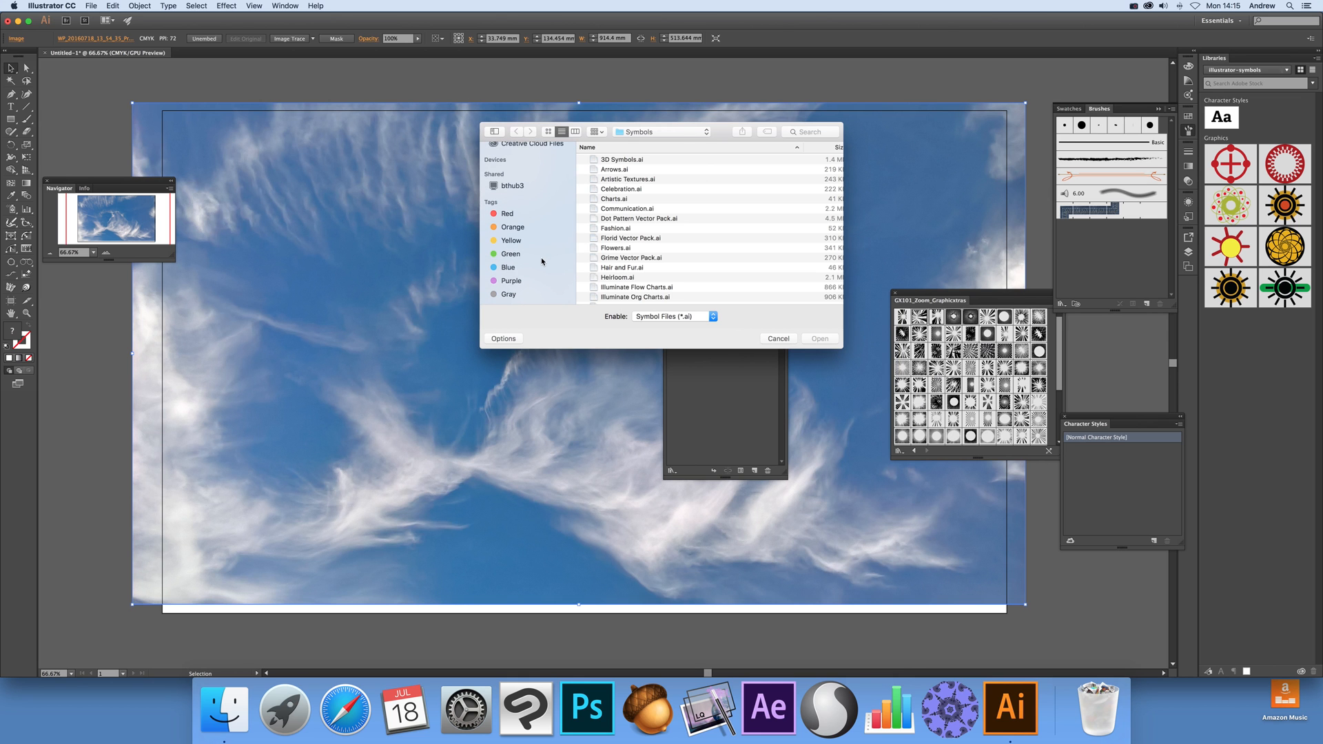
mouse_move(509, 222)
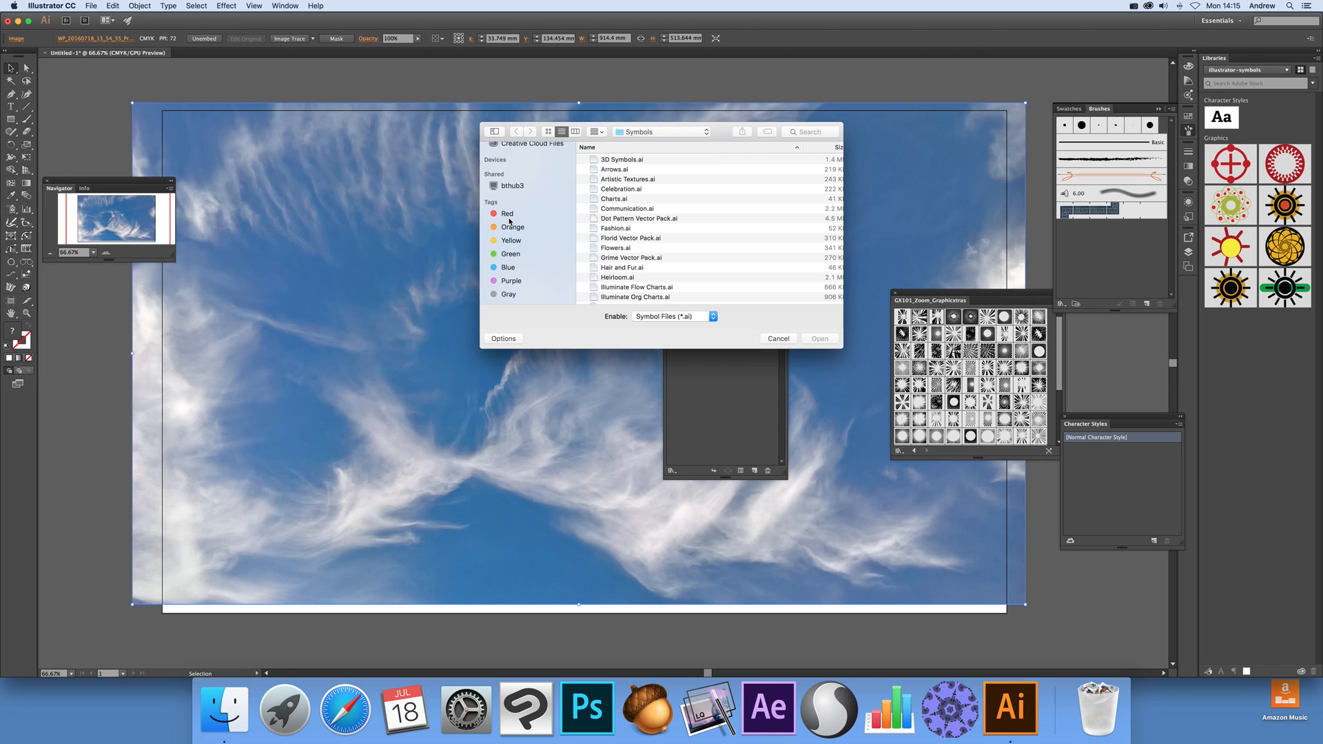
Step: Open GX03_ZoomLines_003.ai from the Red-tagged my graphicxtras products > Zooms - 3 > Symbols for Illustrator folder
click(507, 213)
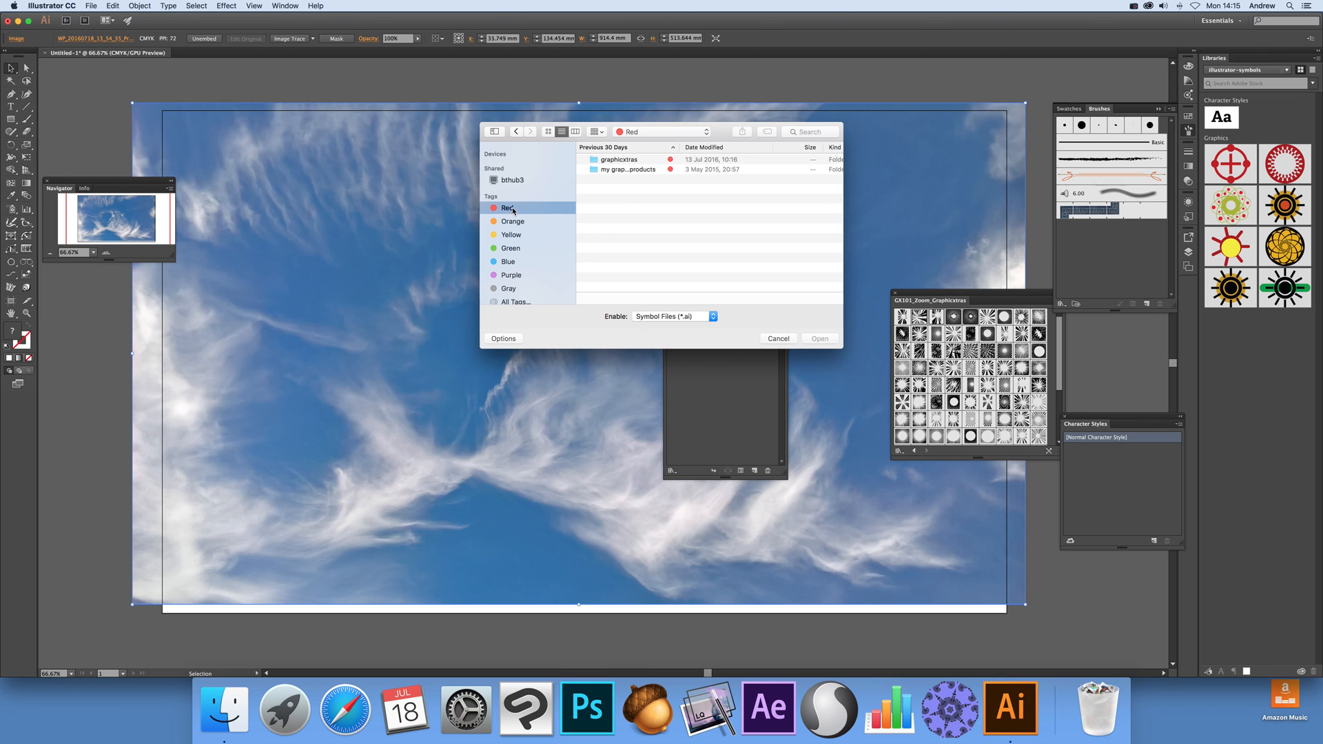
click(627, 168)
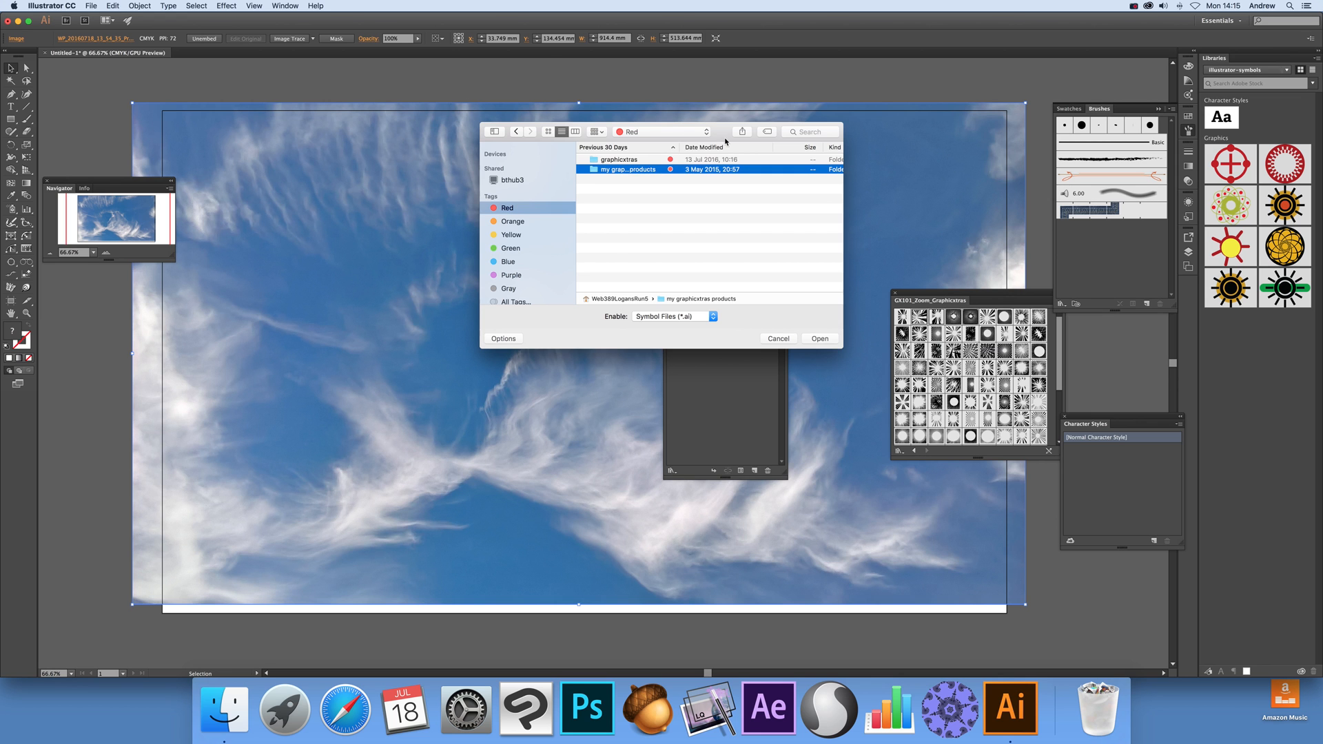
double_click(627, 169)
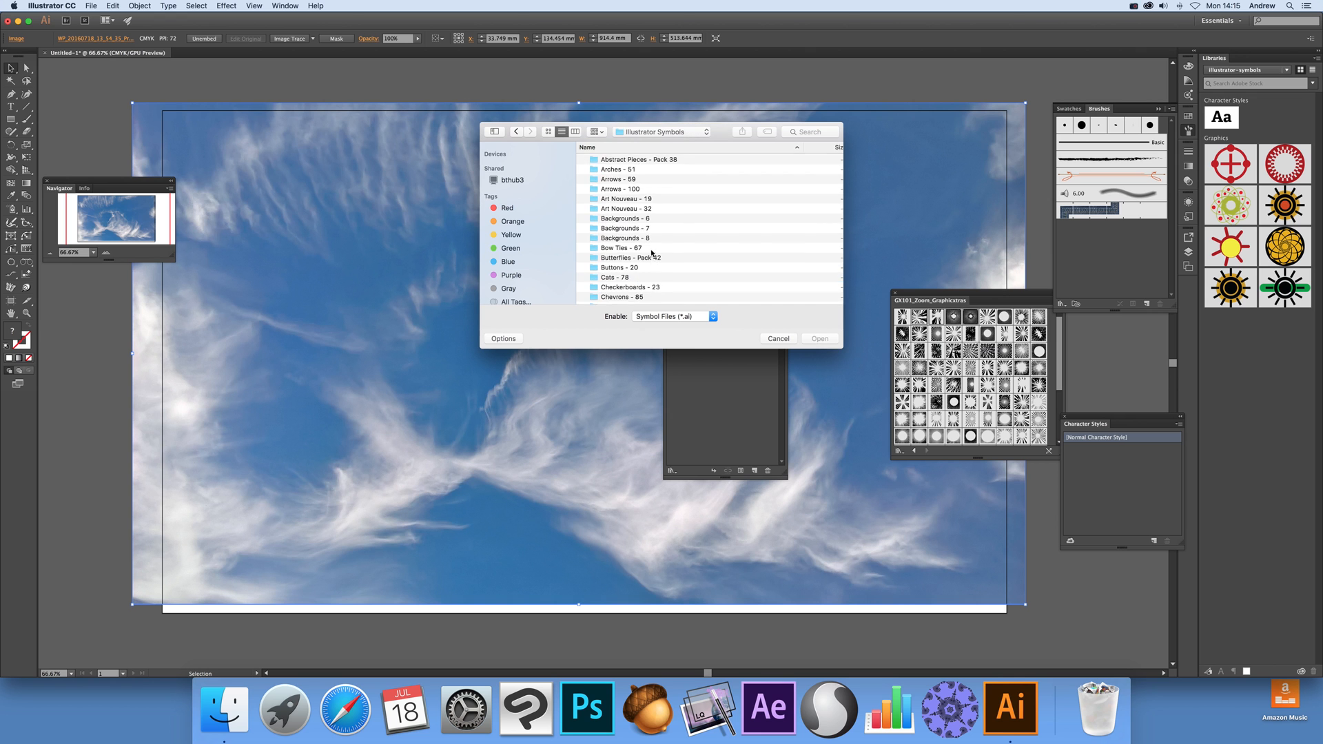
scroll(down, 3)
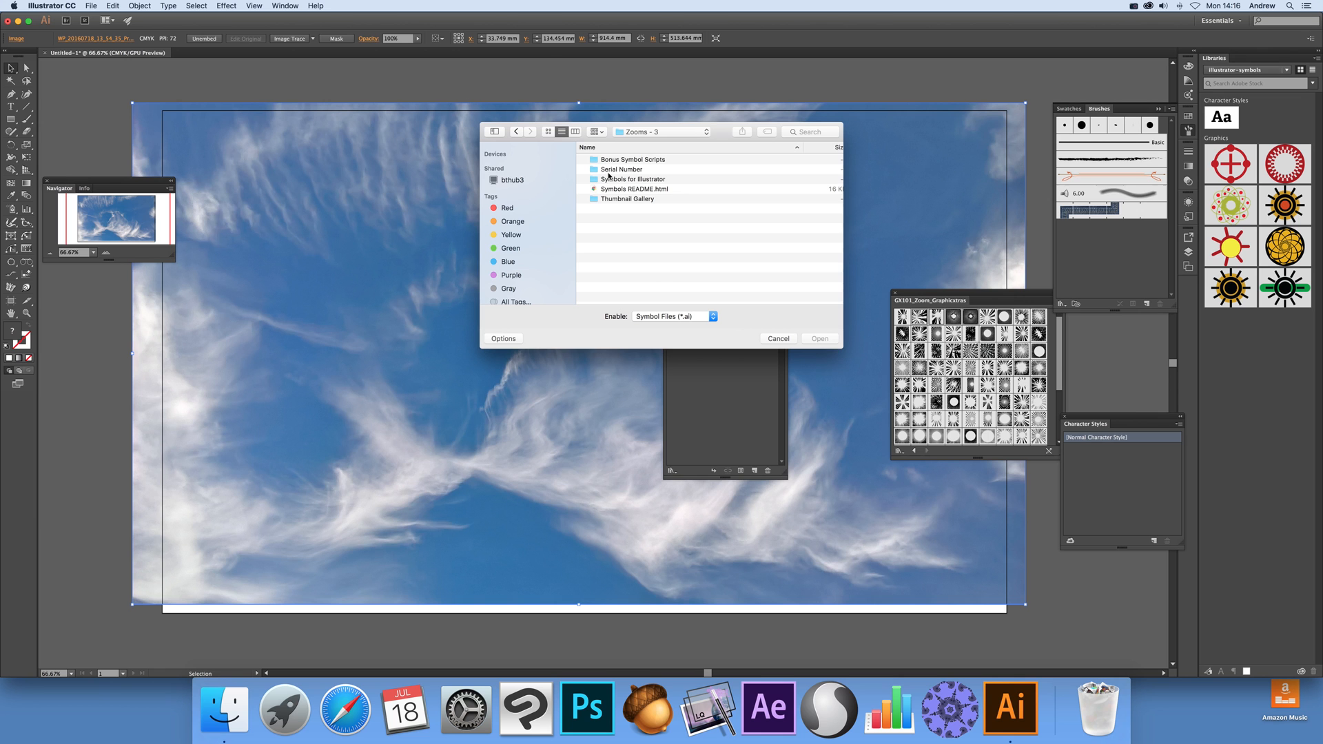
double_click(633, 180)
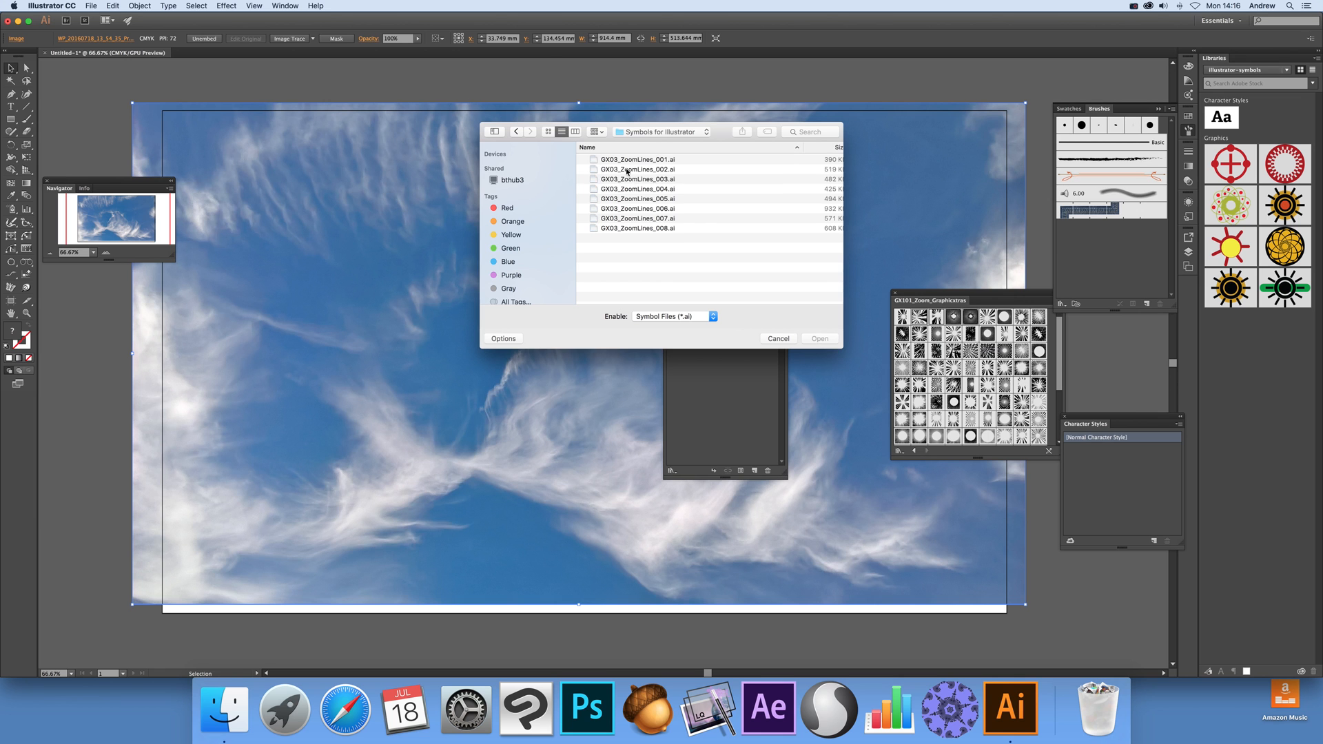
click(626, 177)
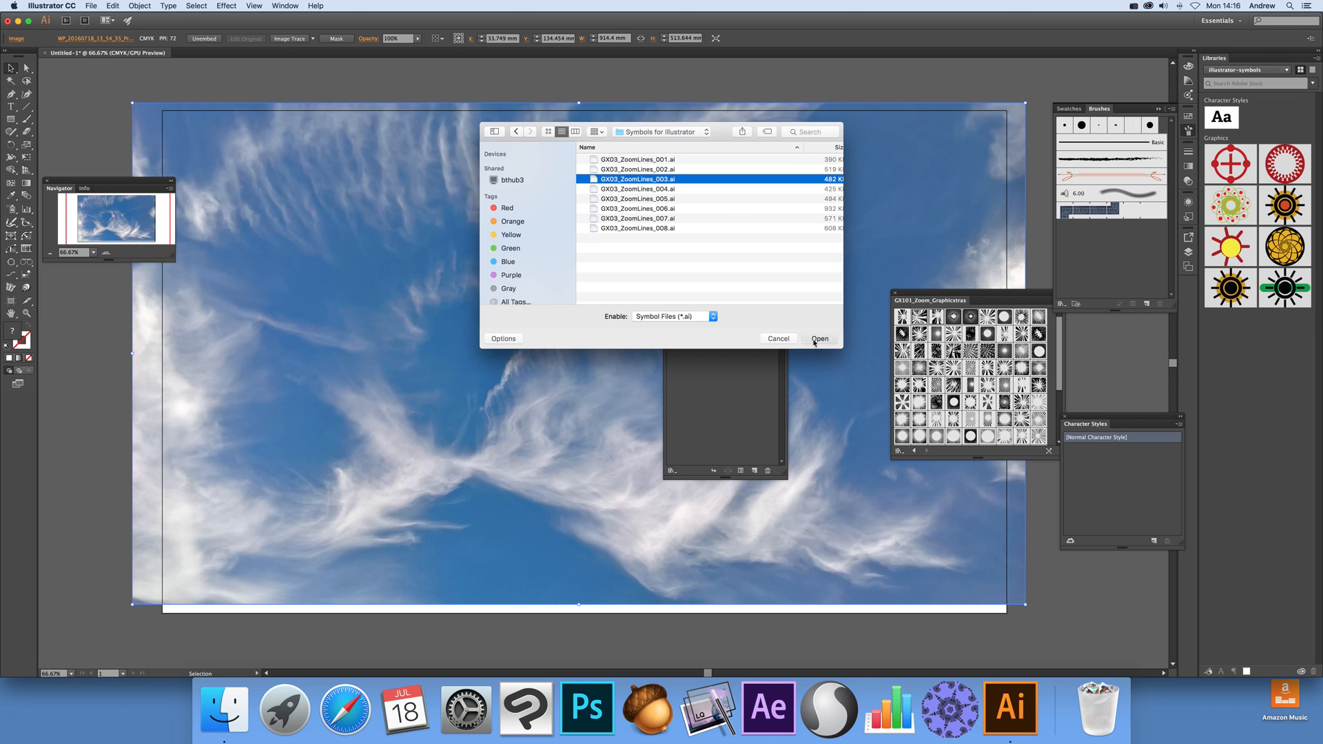
click(819, 338)
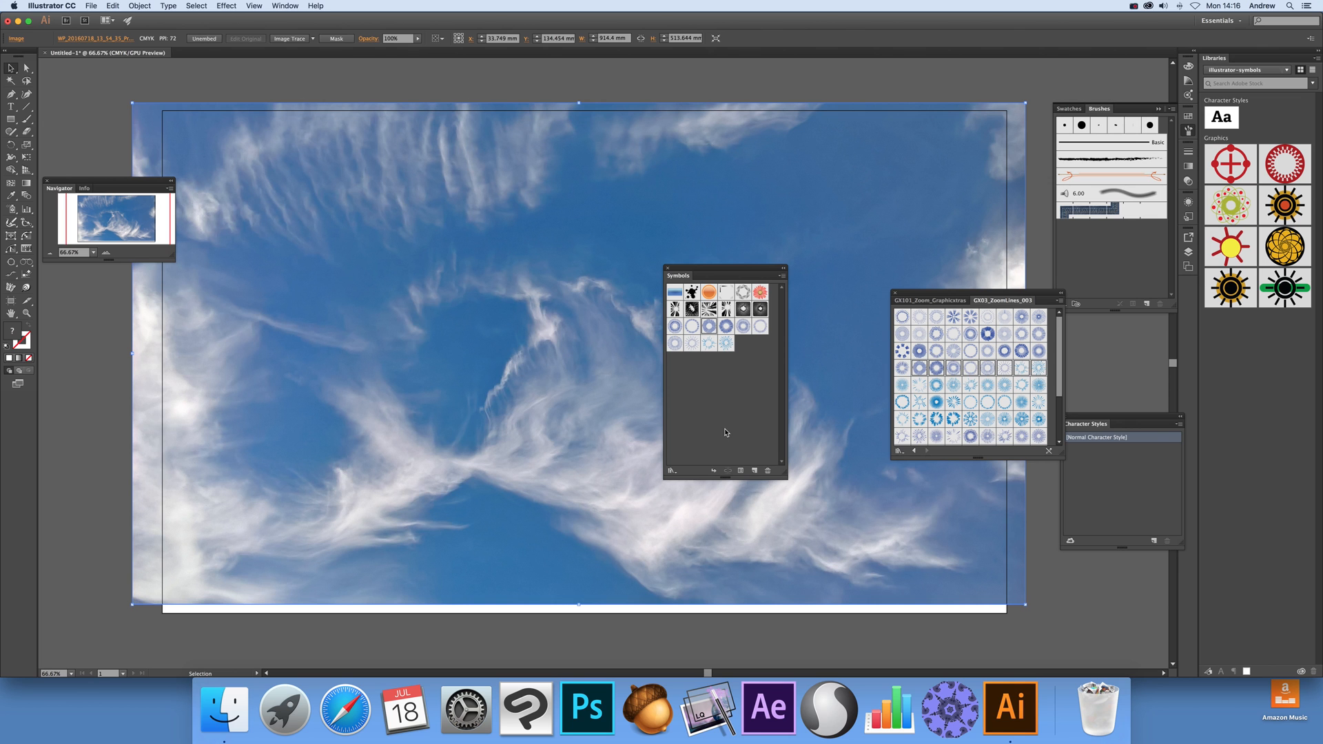
mouse_move(710, 422)
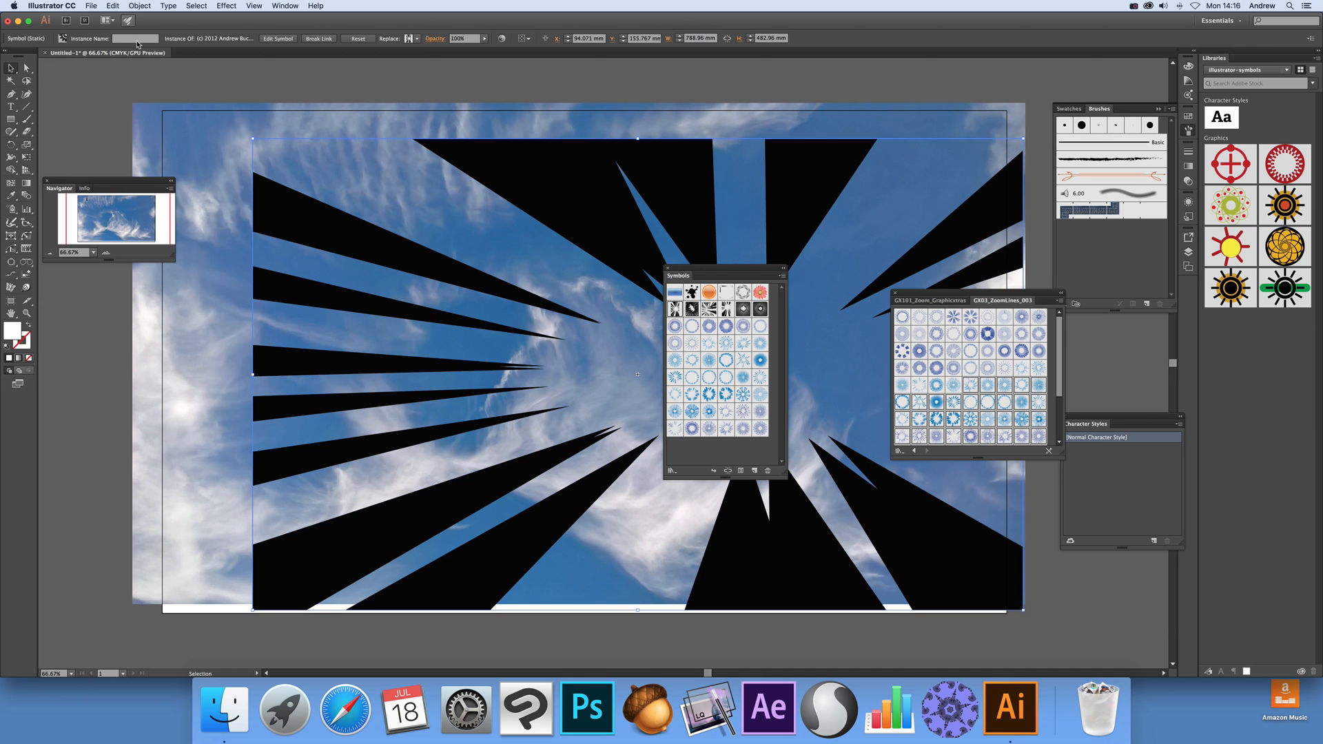
Step: Stretch the zoom burst to the artboard's top-left corner and move the Symbols panel aside
drag(252, 139, 133, 103)
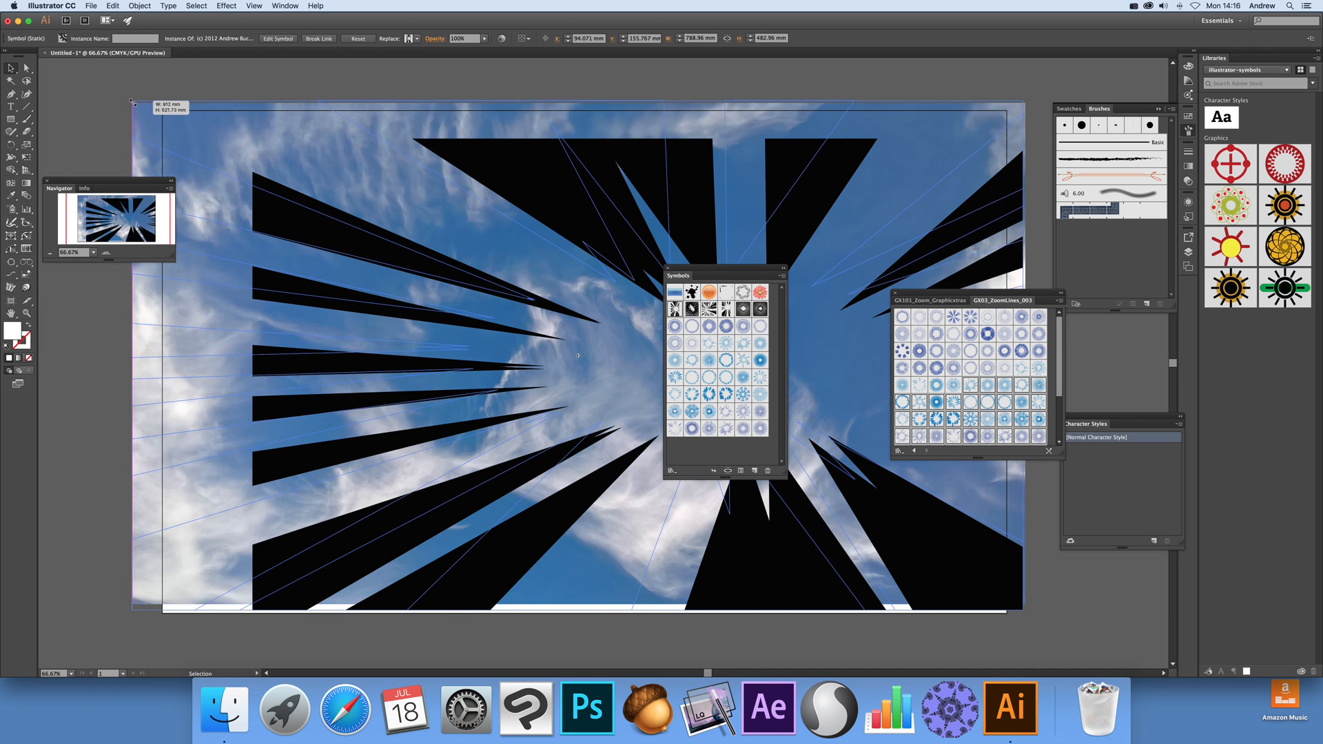
drag(722, 275, 937, 193)
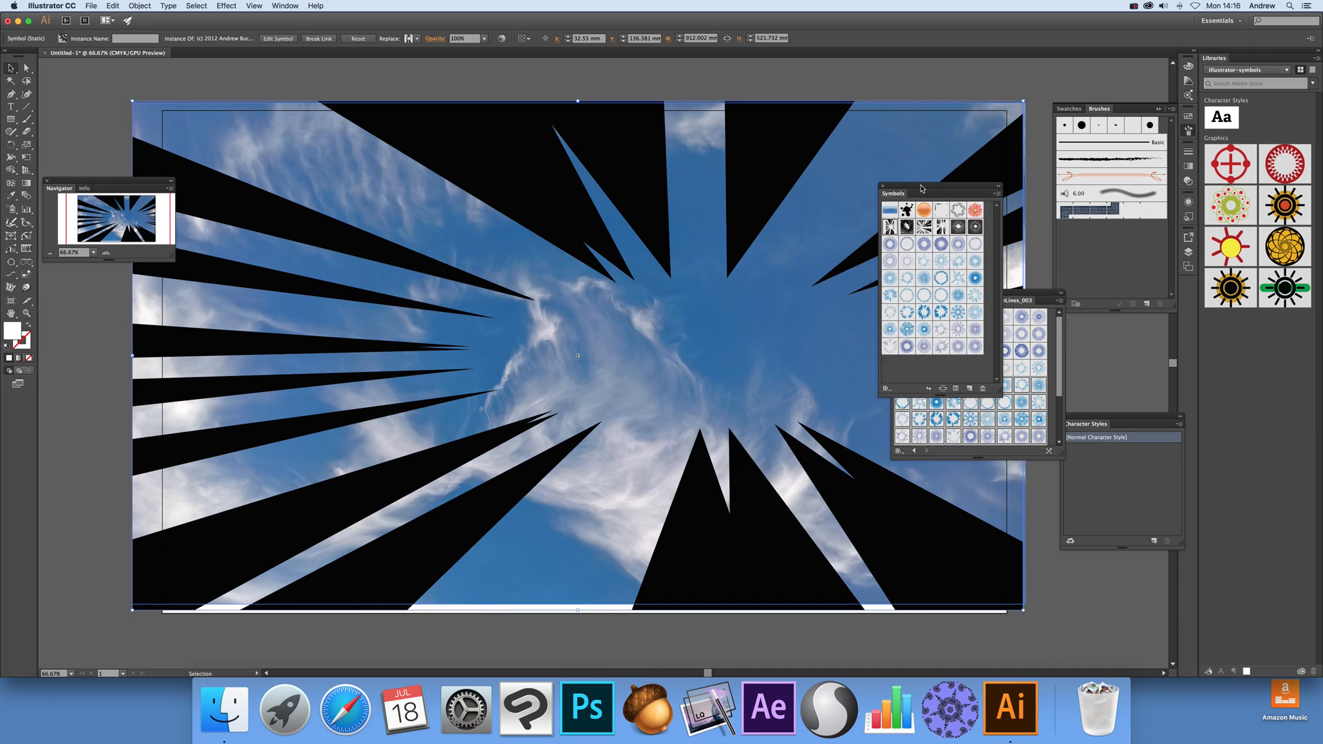